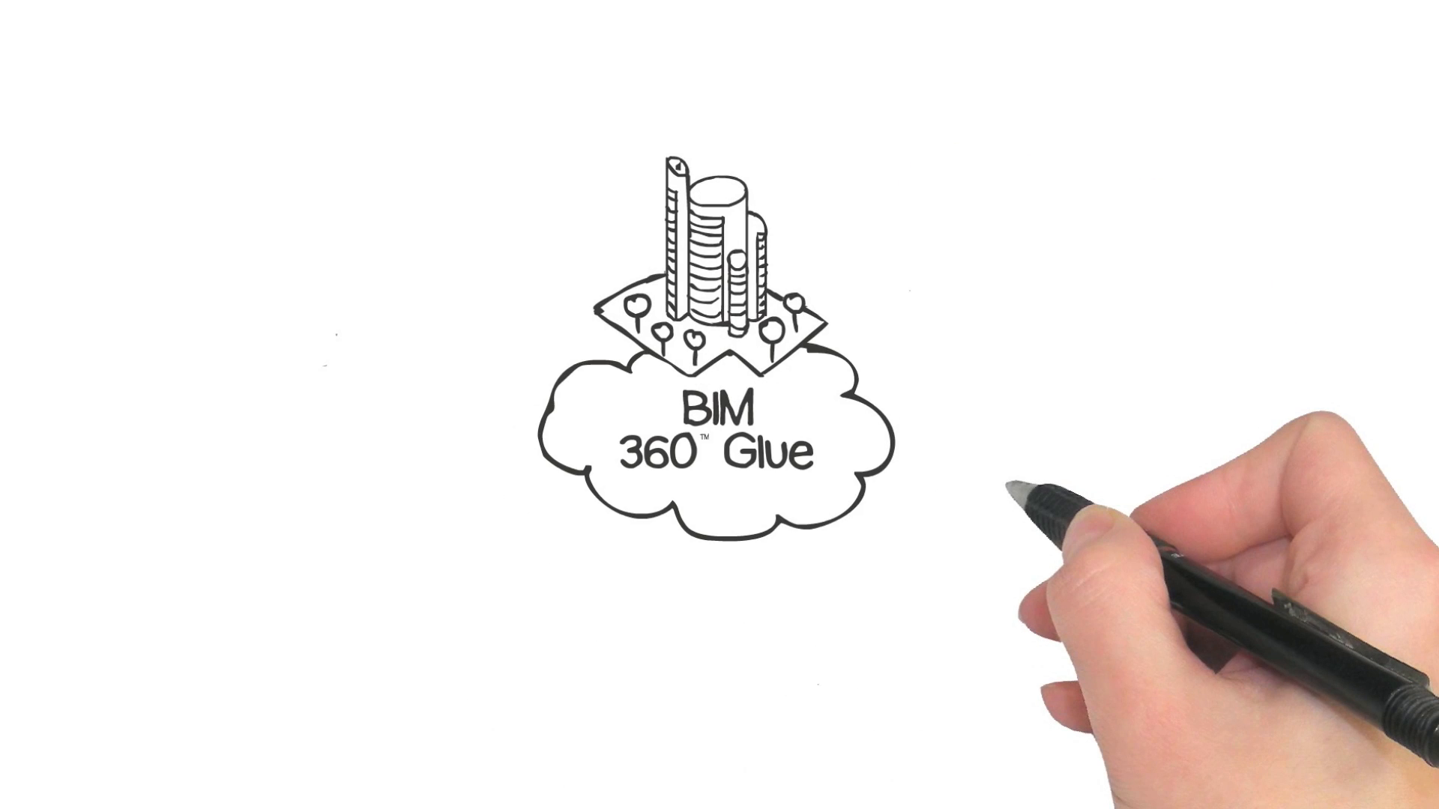
pyautogui.write("Don't have to wait for weekly process")
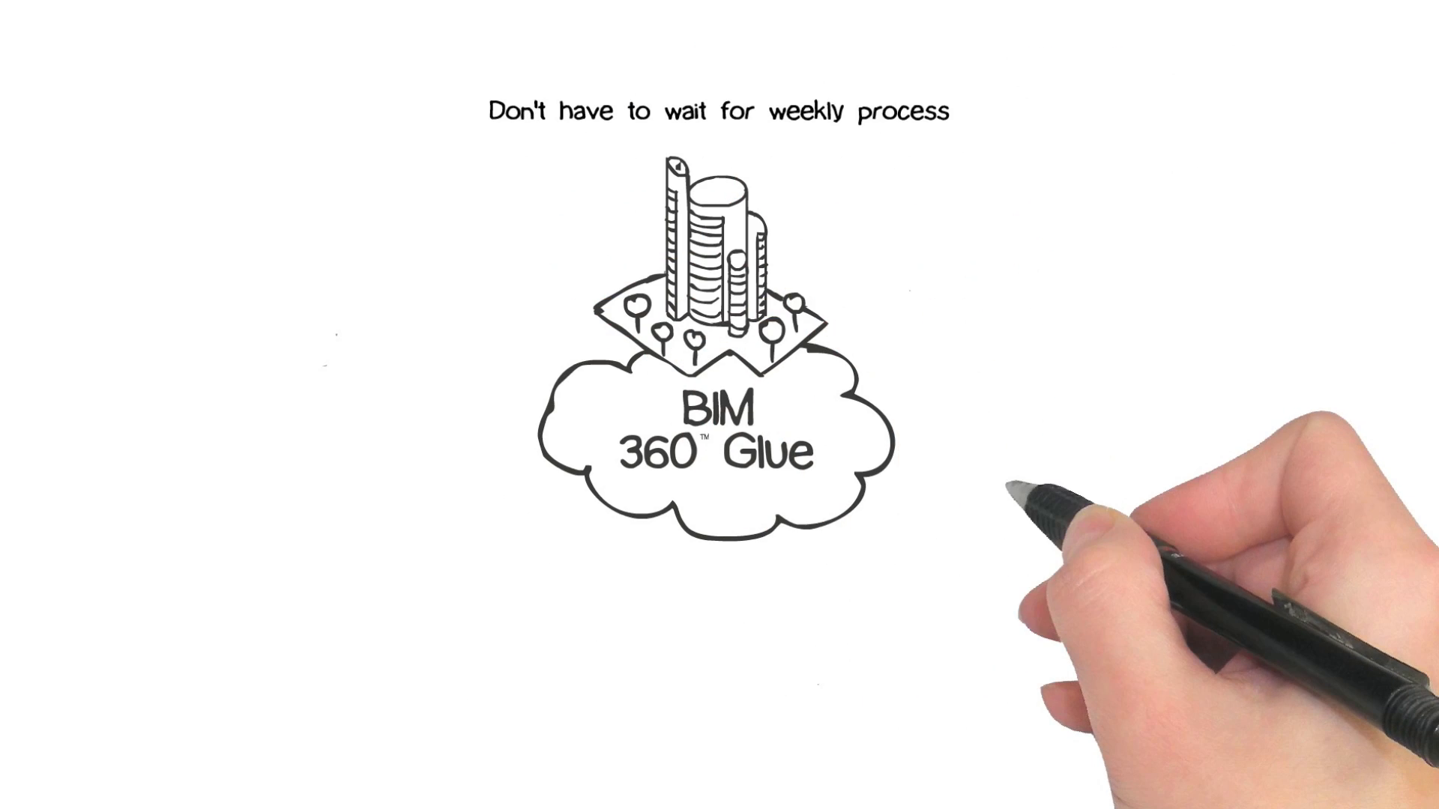